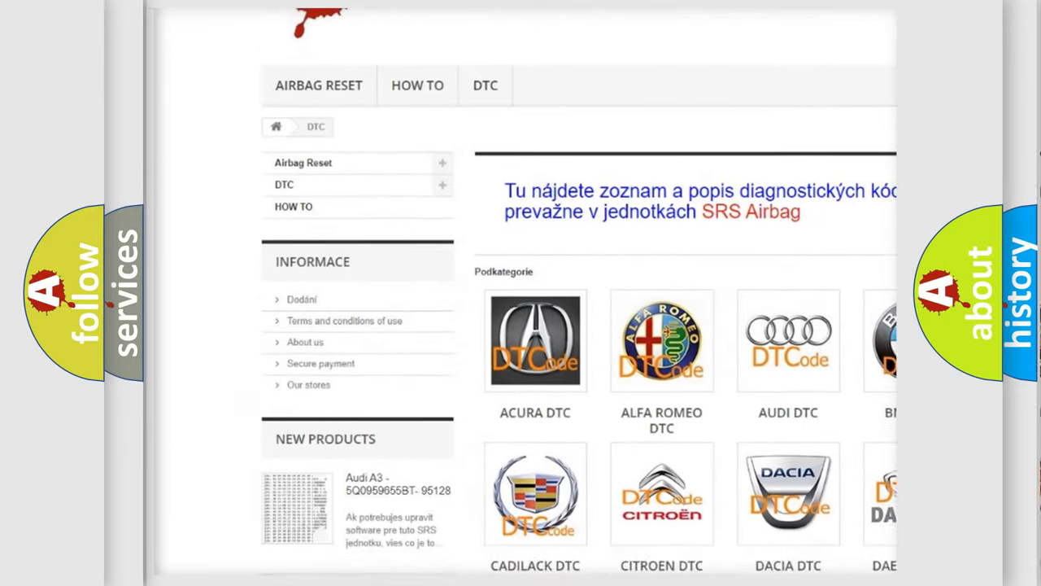
pyautogui.scroll(-3)
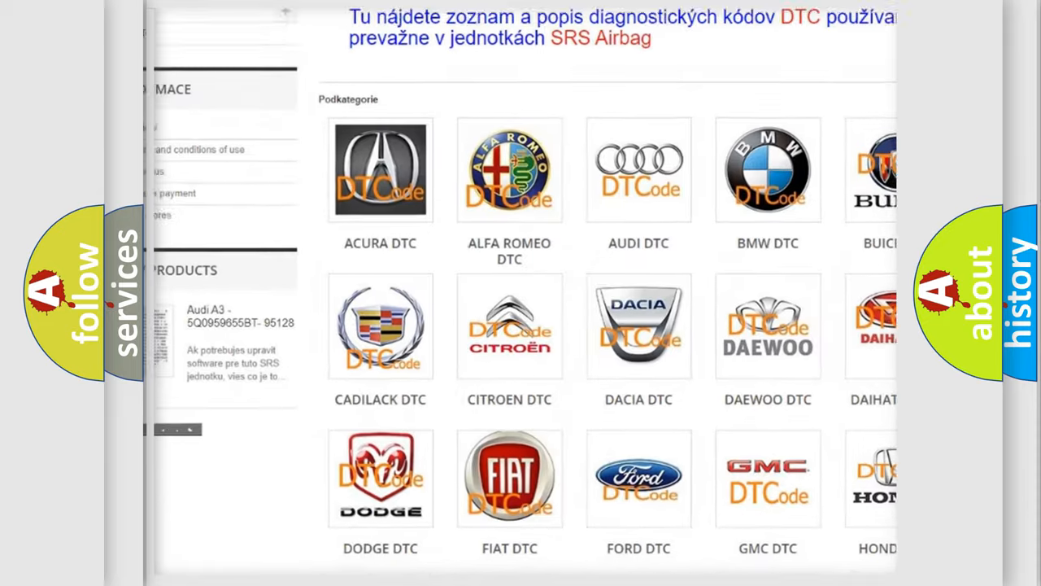
pyautogui.scroll(-3)
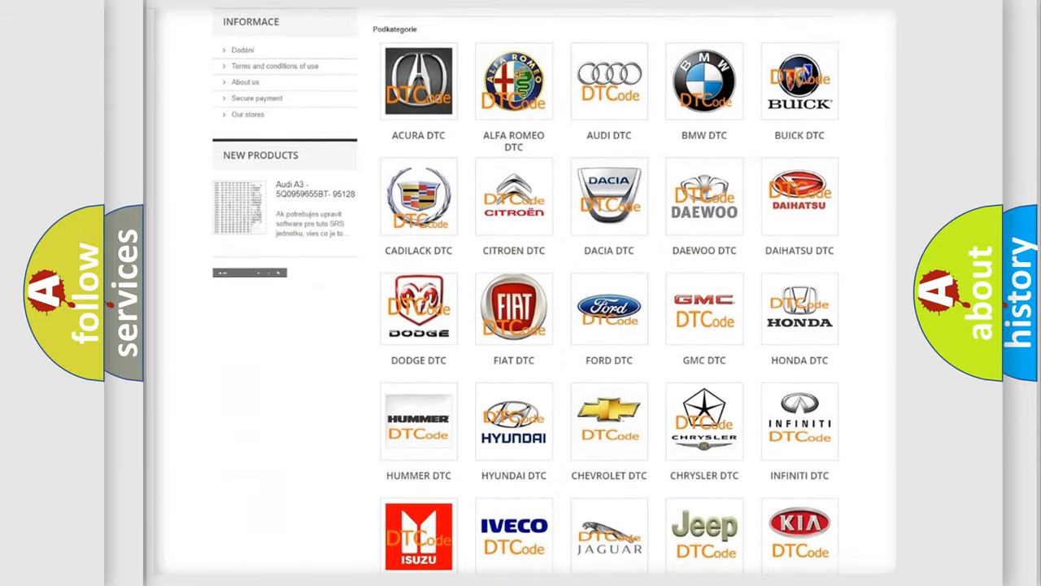
pyautogui.scroll(-3)
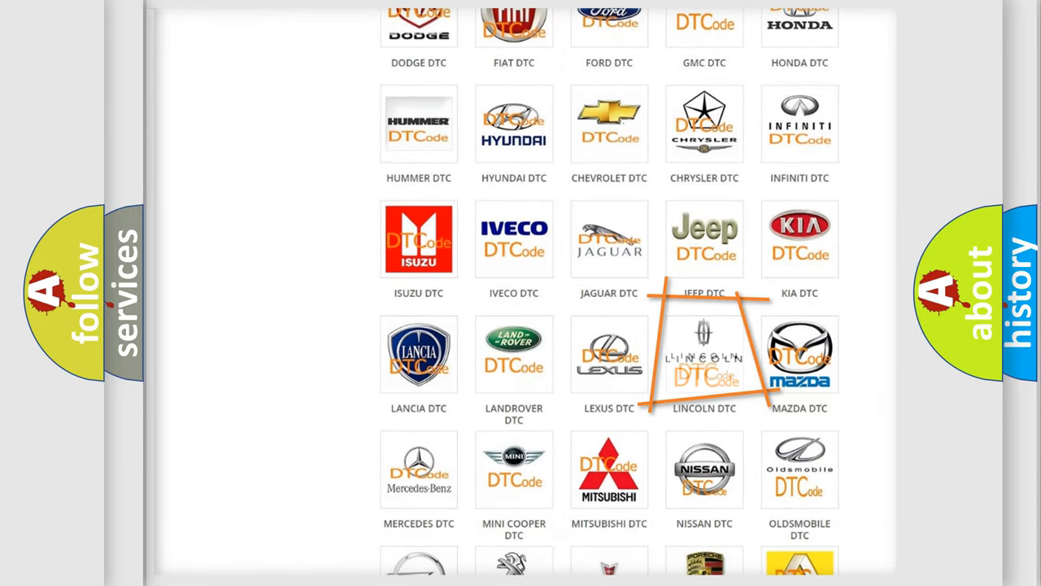